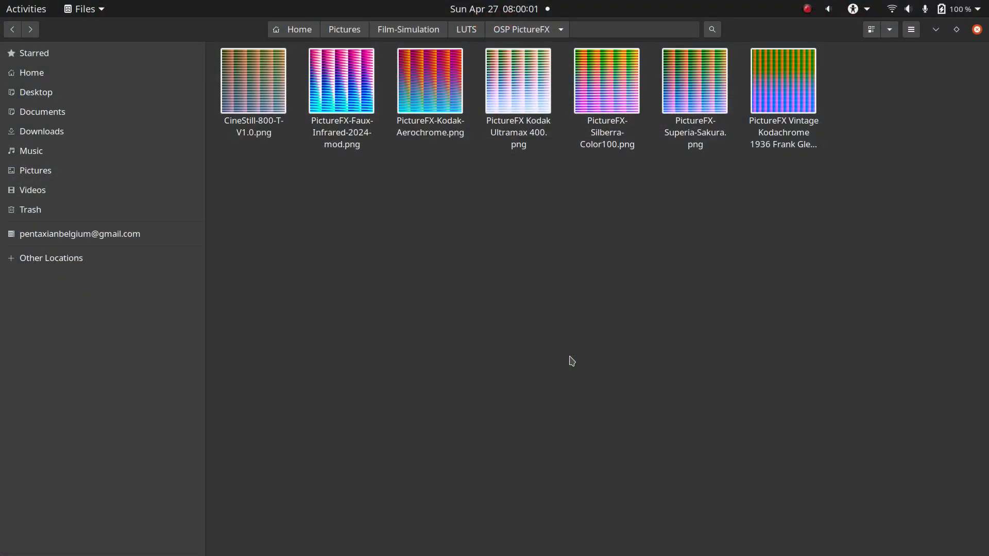
mouse_move(521, 165)
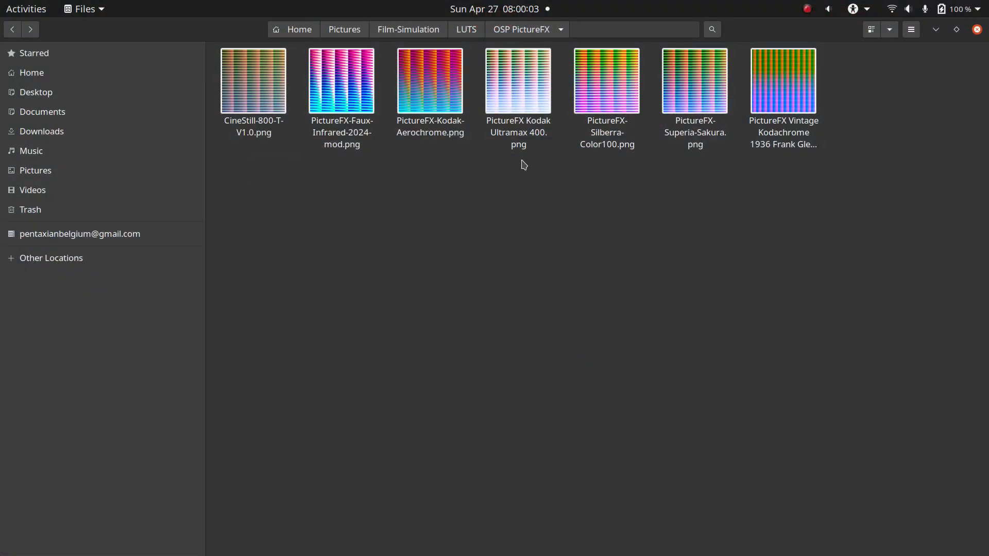
mouse_move(827, 169)
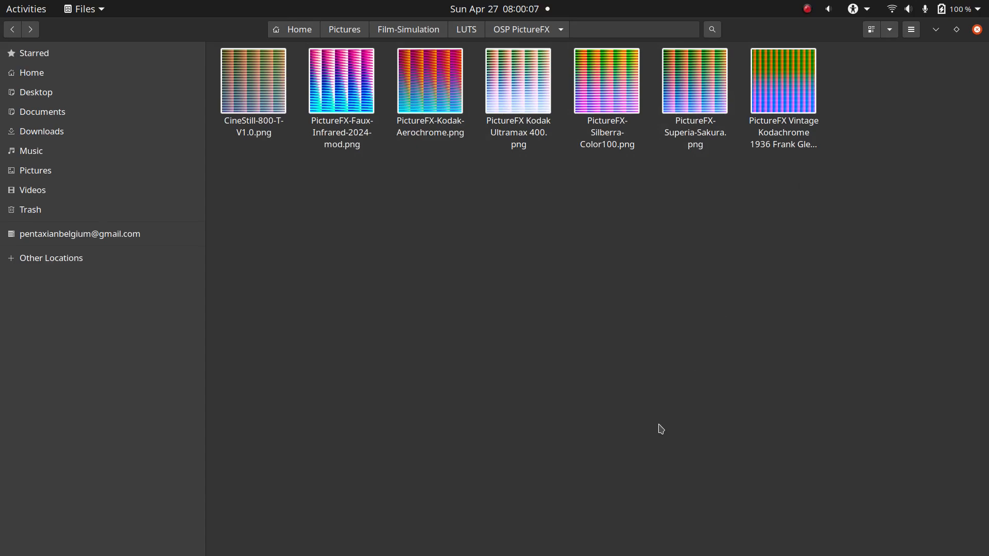
Step: Browse from the LUTS folder into PICTUREFX and its PictureFX Cinestill 800T folder
left_click(466, 29)
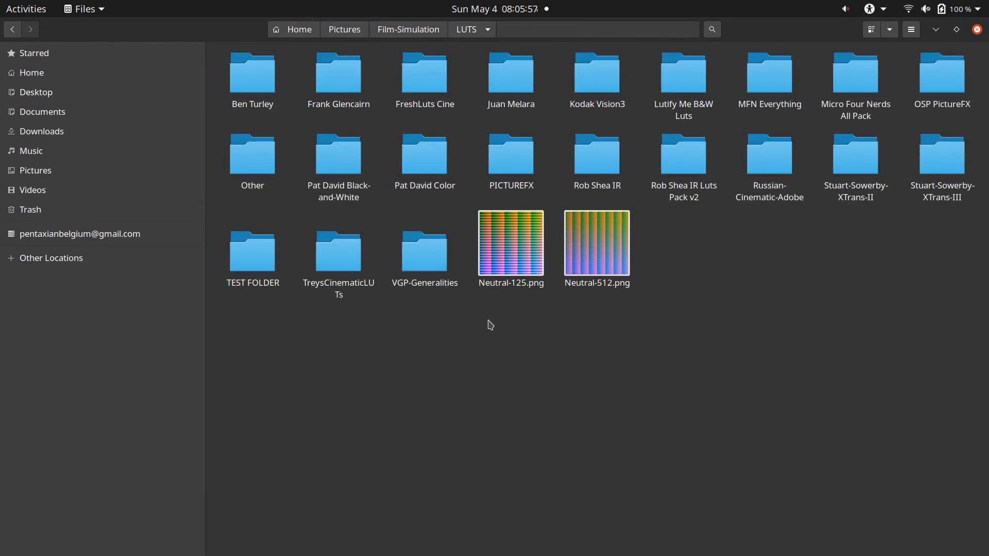
left_click(511, 153)
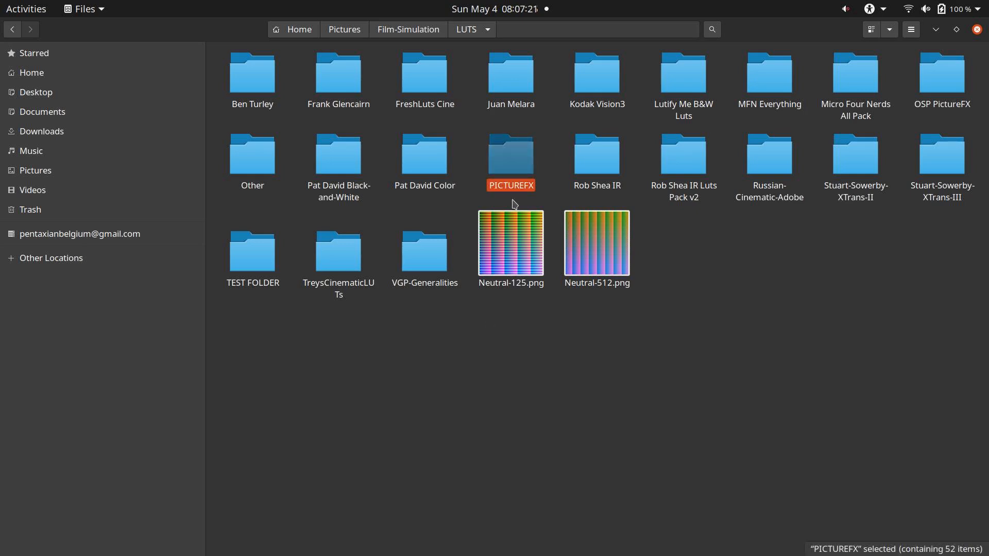
double_click(510, 154)
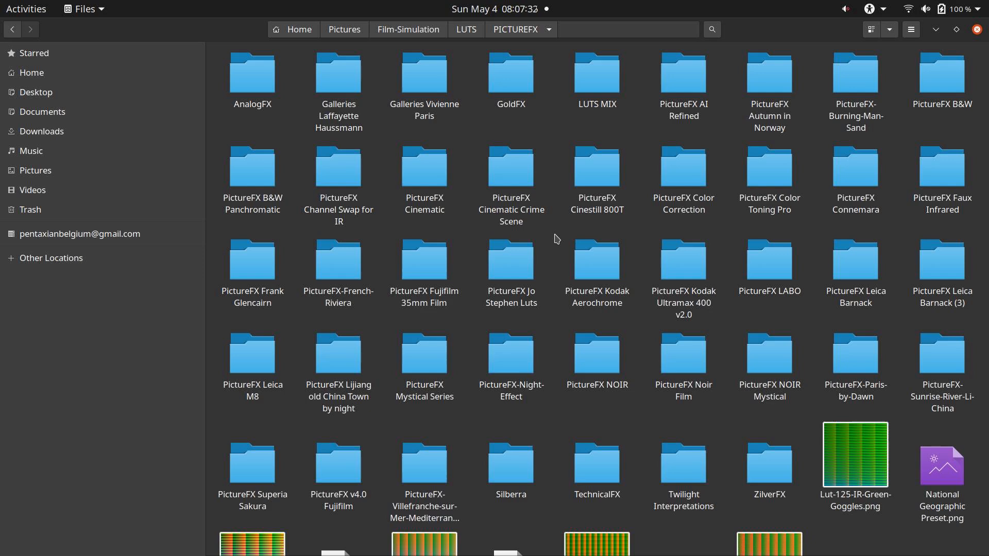
left_click(596, 167)
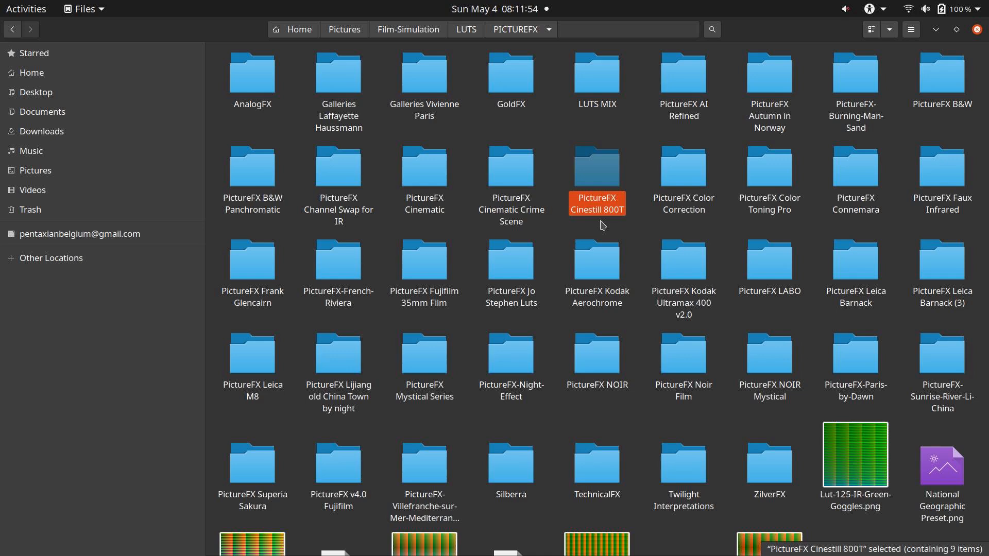
double_click(597, 166)
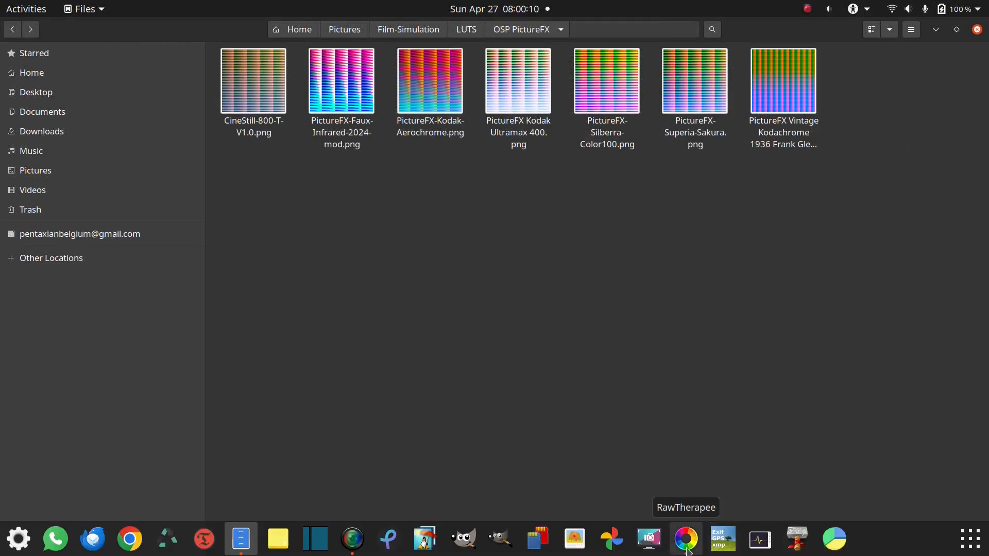
Step: Launch RawTherapee and show its Image Processing preferences
left_click(683, 540)
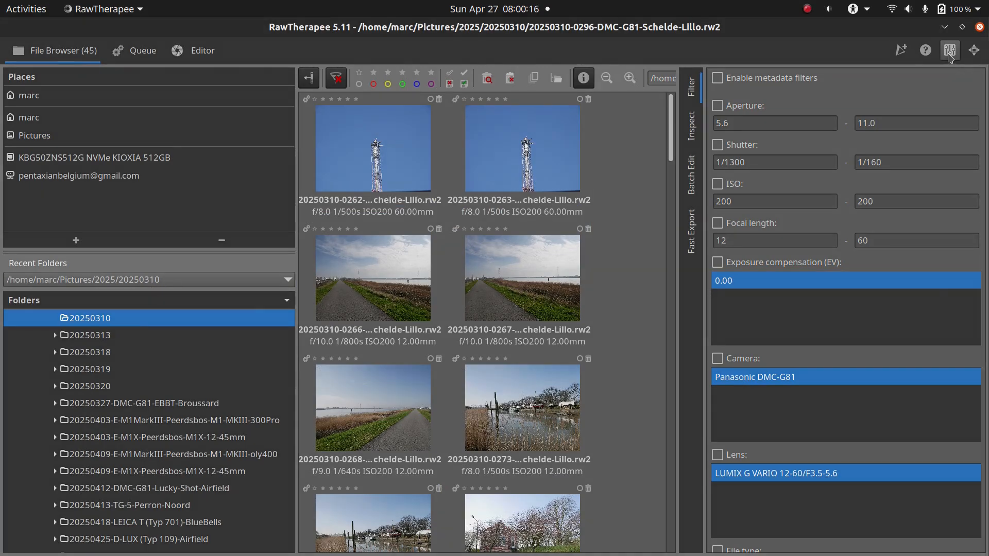
left_click(951, 50)
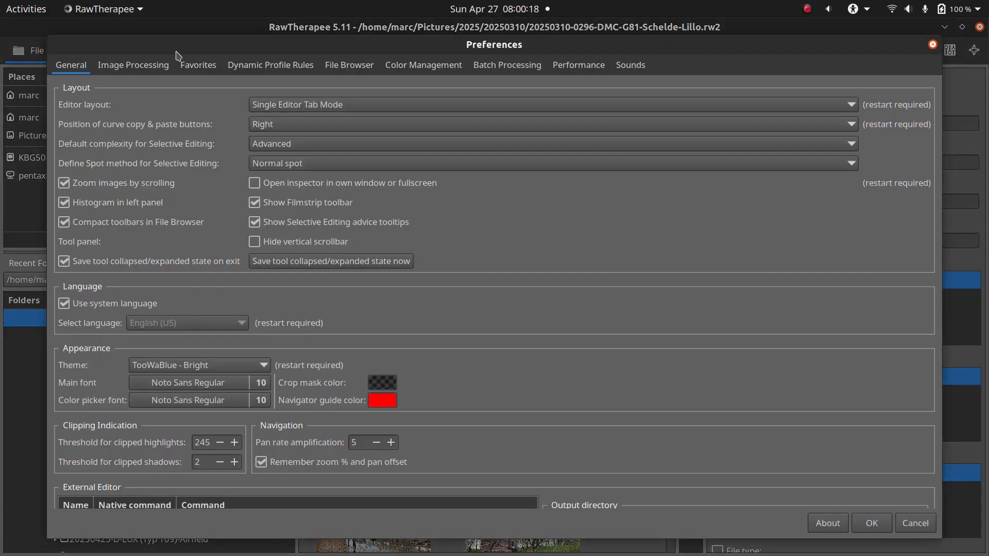
left_click(132, 65)
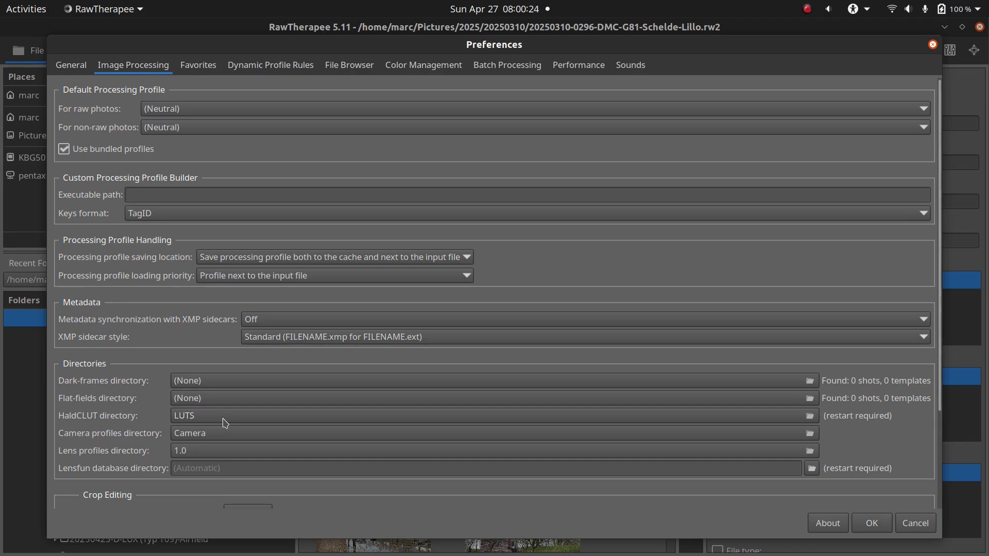
Step: Change the HaldCLUT directory from LUTS to the OSP PictureFX folder
left_click(811, 415)
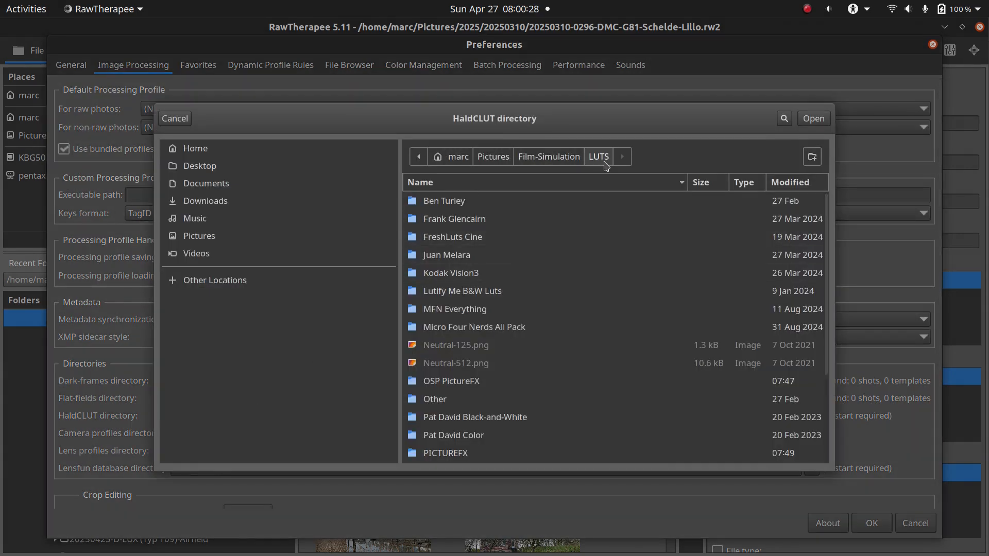
mouse_move(636, 166)
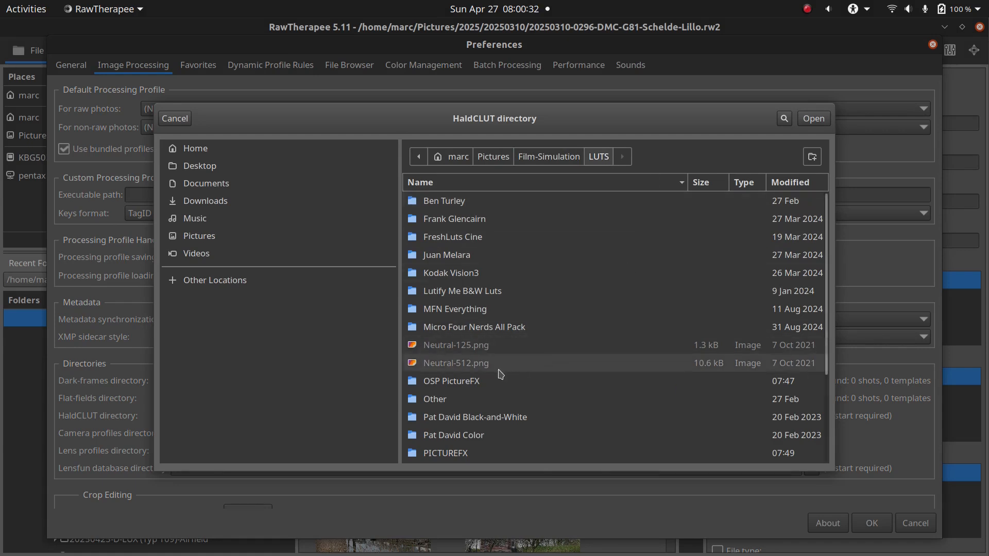
left_click(472, 381)
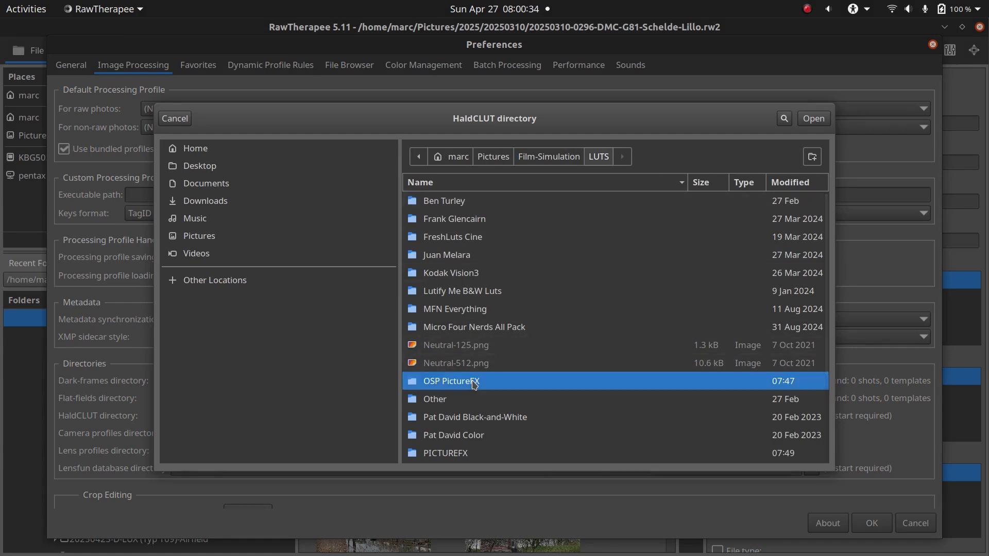
double_click(451, 380)
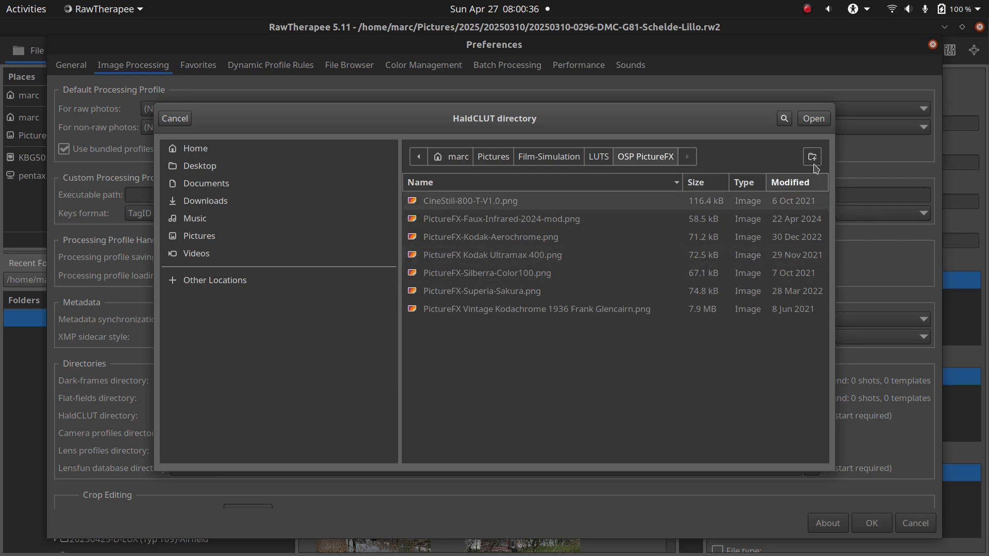
left_click(813, 118)
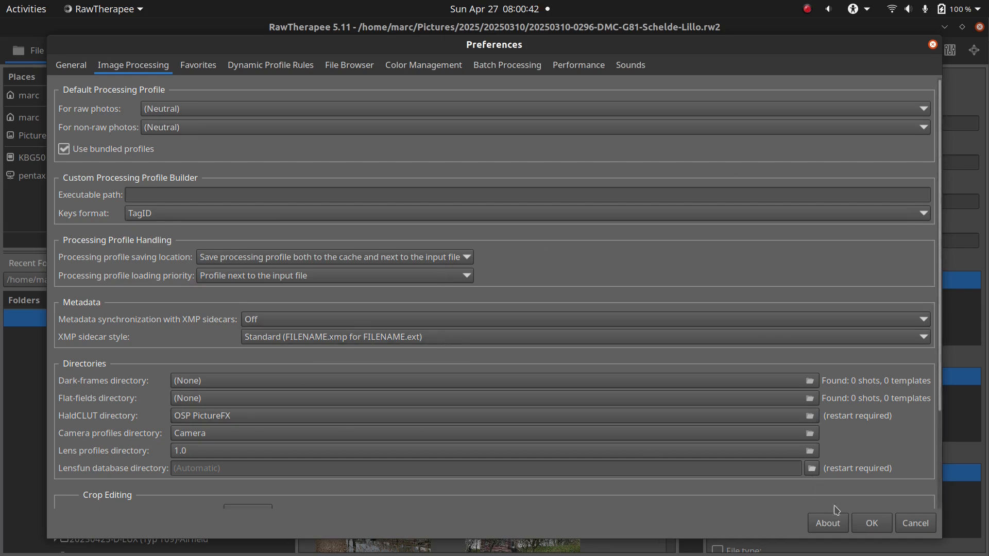
Step: Accept the preferences and scroll the File Browser thumbnails to the Schelde-Lillo harbour photo
left_click(871, 522)
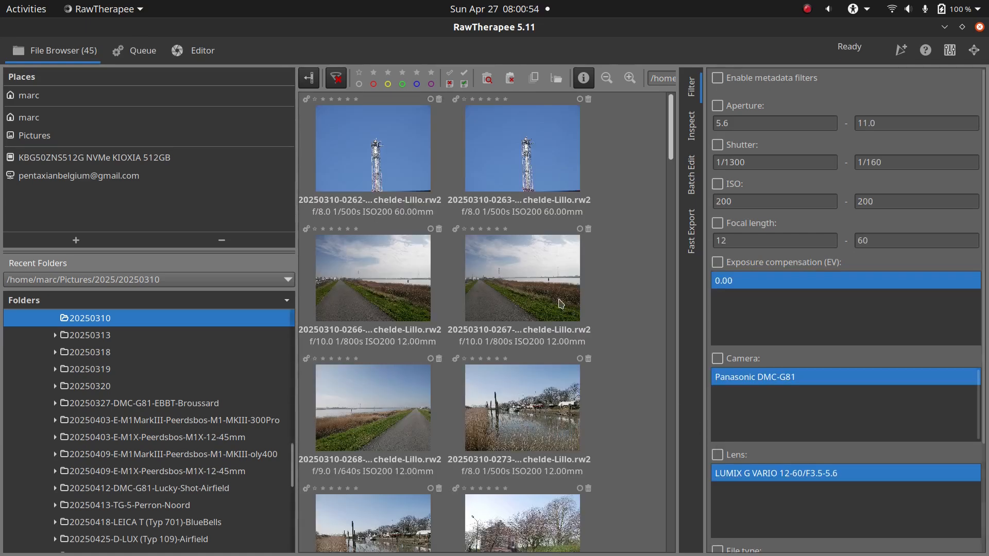
scroll("down", 3)
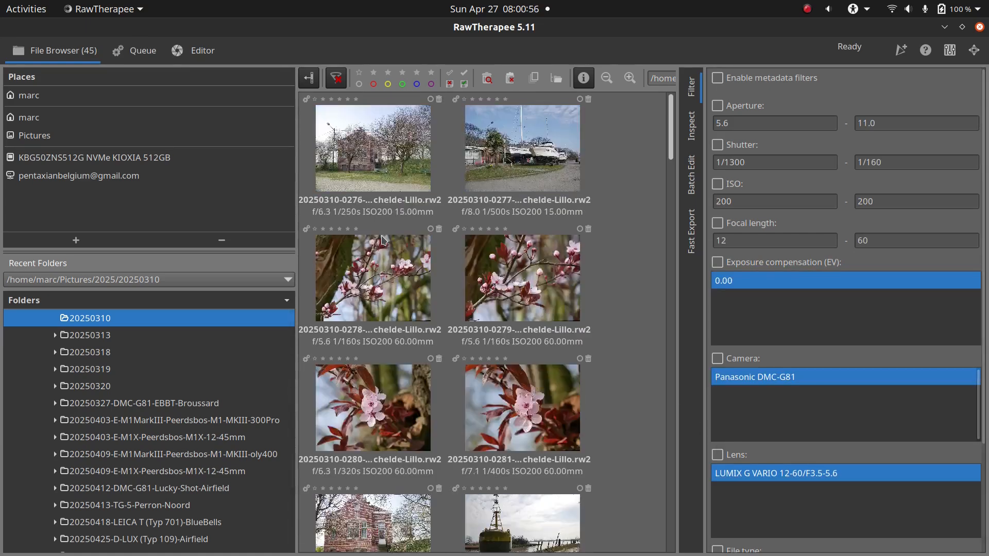
scroll("down", 3)
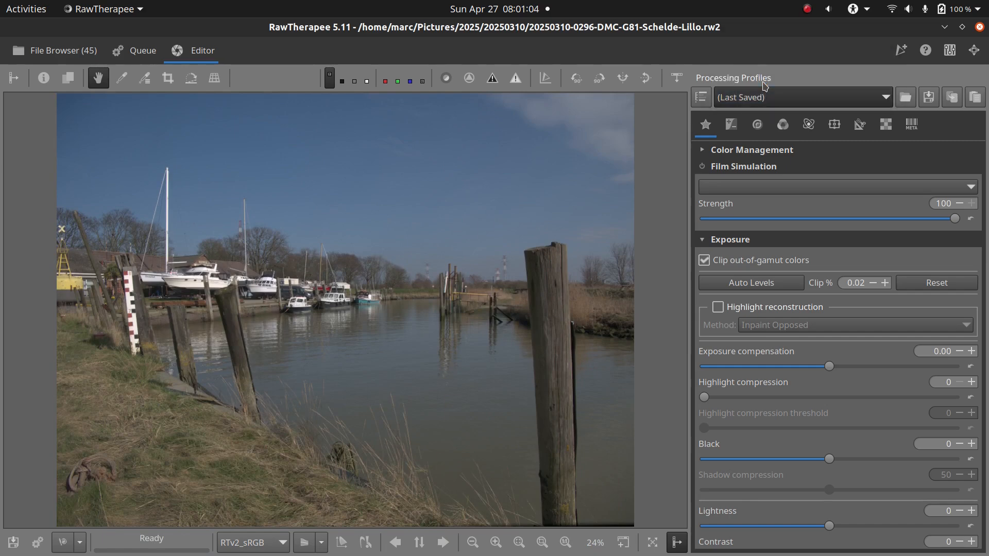
Step: Choose the CineStill-800-T-V1.0 LUT in Film Simulation and enable the module
left_click(803, 98)
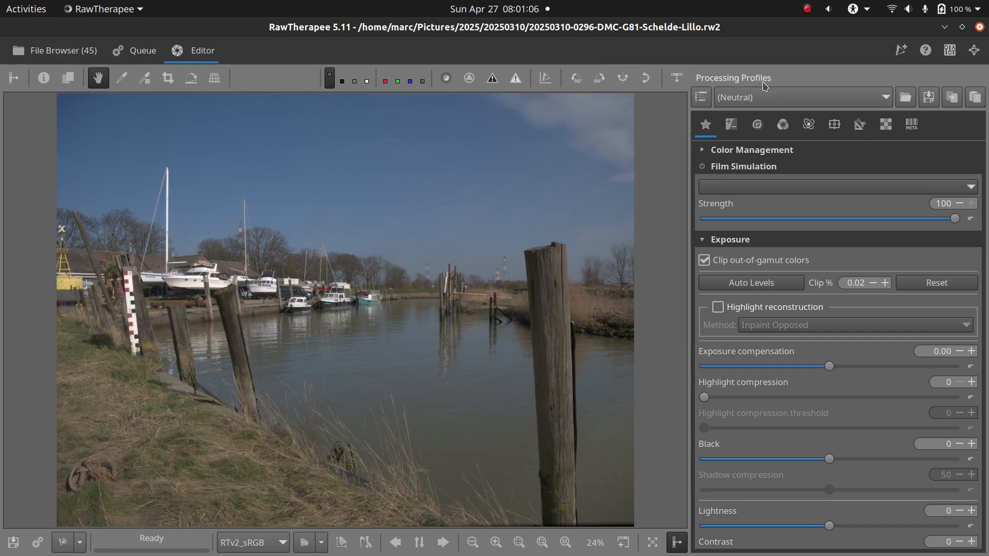
mouse_move(751, 182)
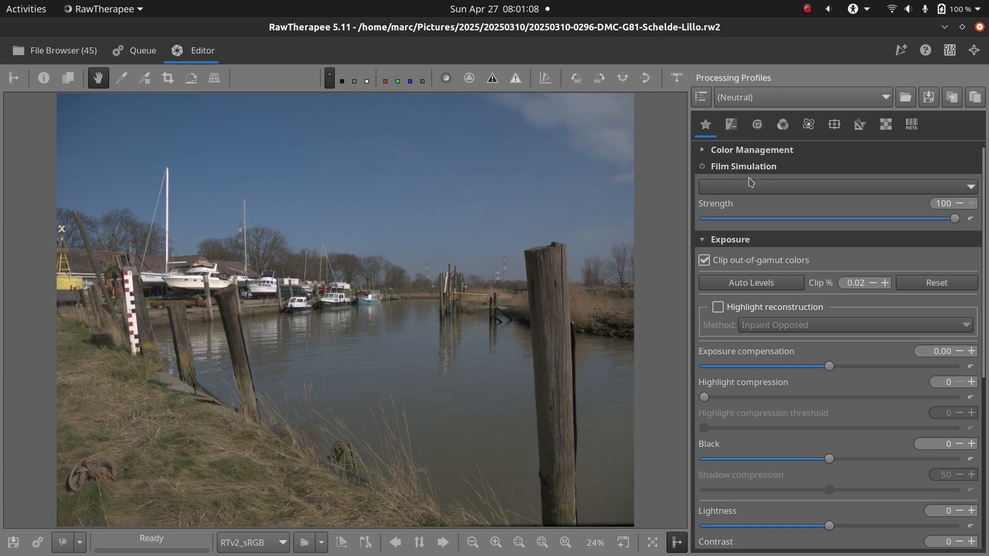
left_click(836, 187)
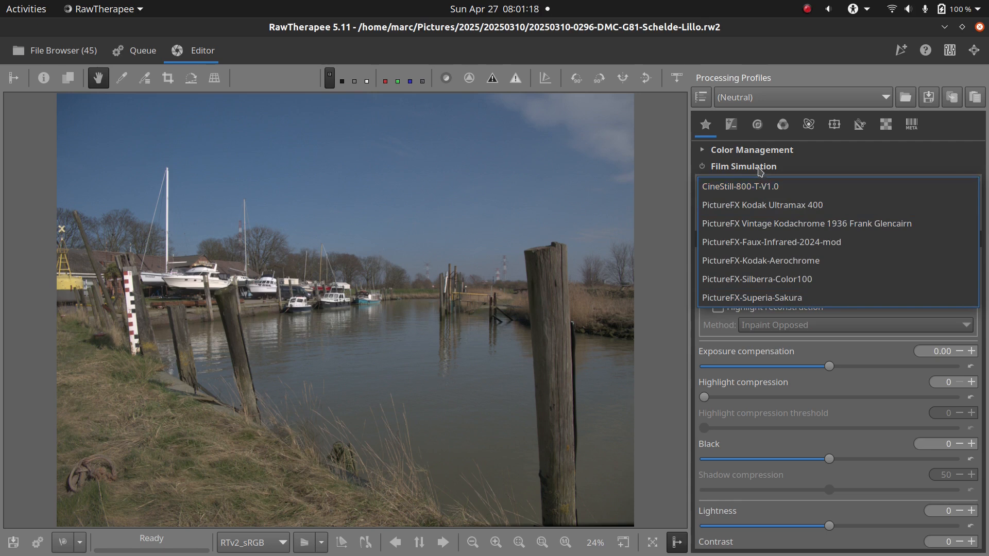
left_click(739, 187)
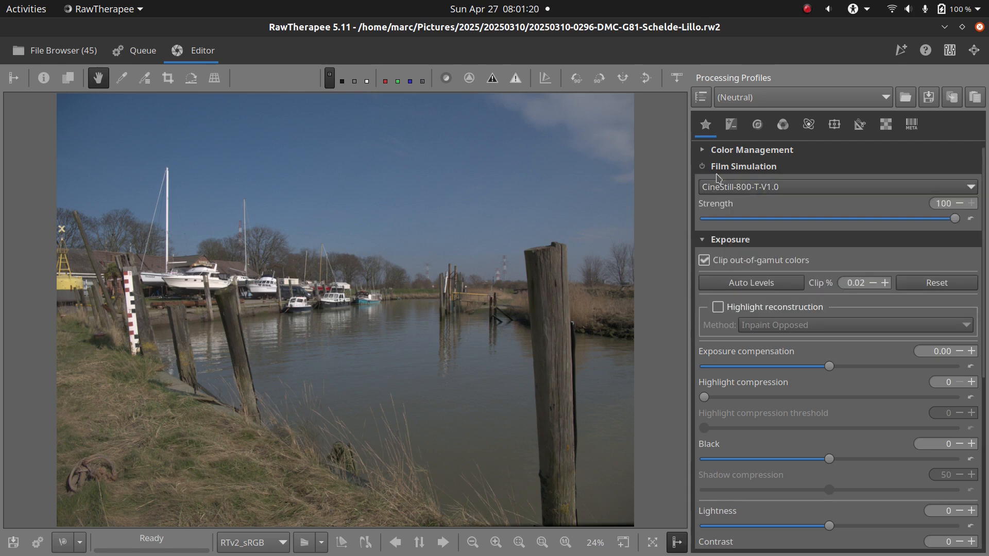
left_click(701, 166)
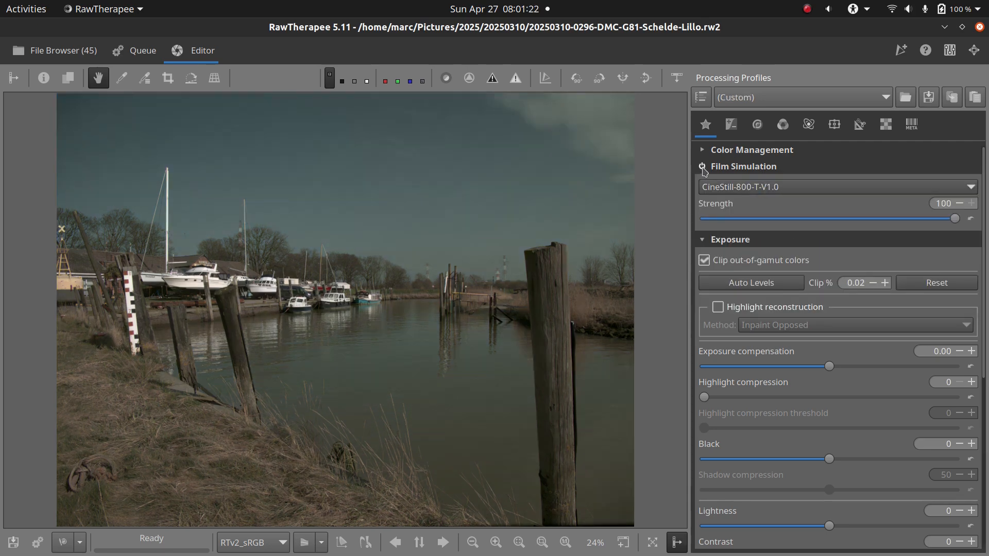
Step: Try strength 28, return it to full, and raise exposure compensation to 0.62
left_click_drag(954, 218, 776, 218)
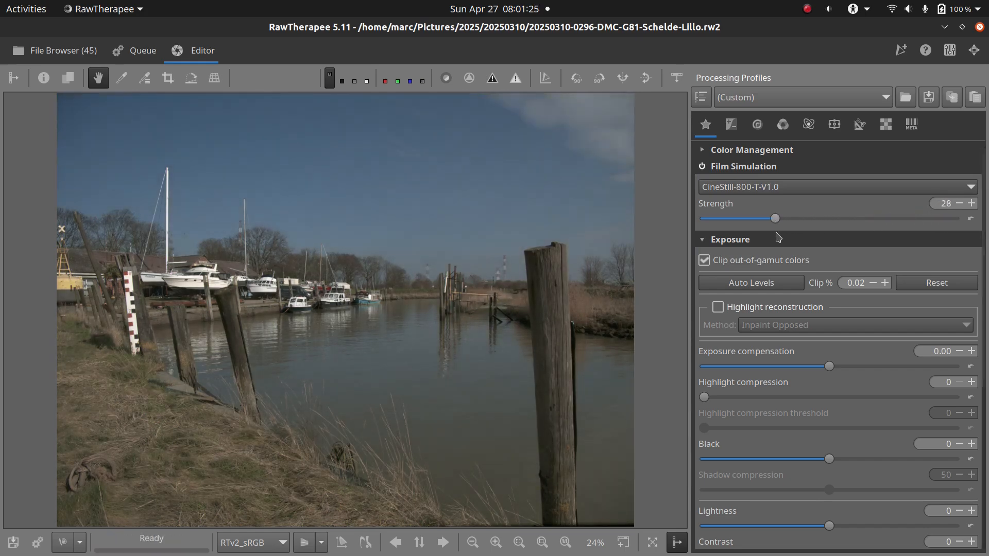
left_click_drag(776, 219, 954, 218)
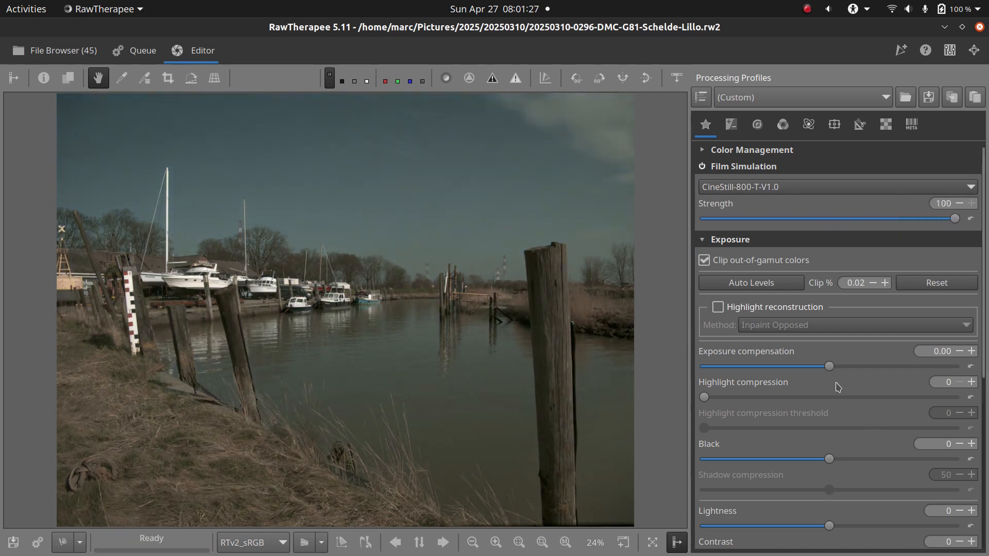
left_click_drag(829, 366, 839, 366)
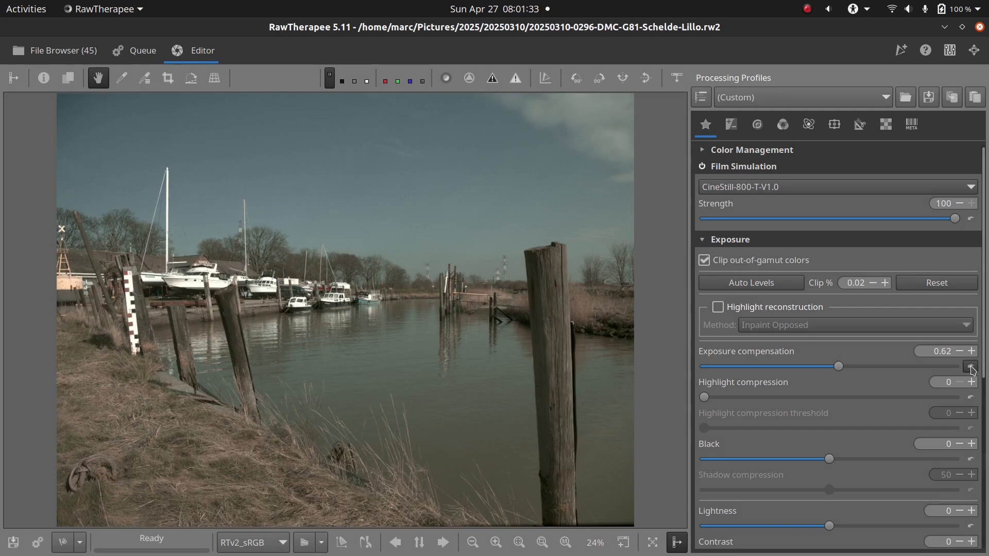
Step: Apply the (Neutral) profile, then select and enable PictureFX-Faux-Infrared-2024-mod
left_click(969, 367)
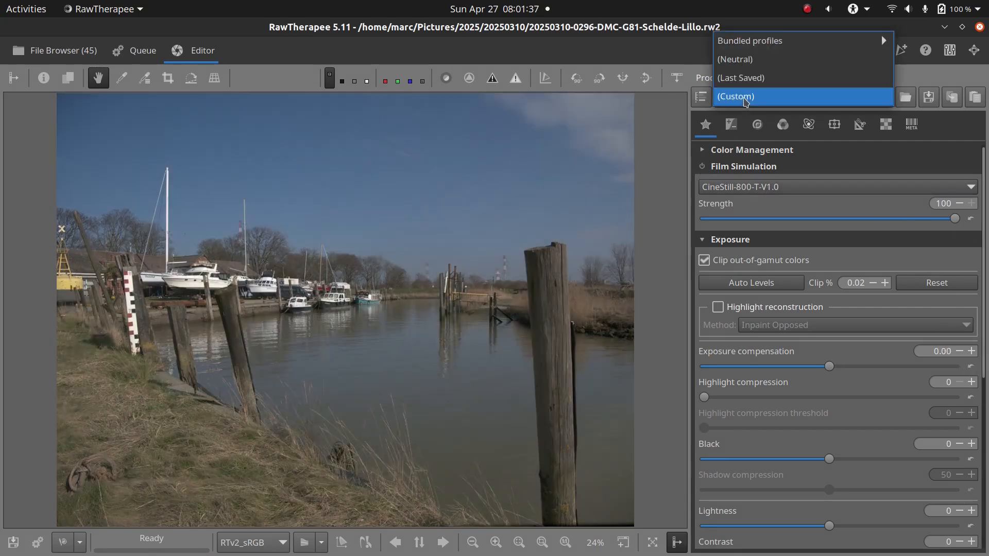
left_click(735, 59)
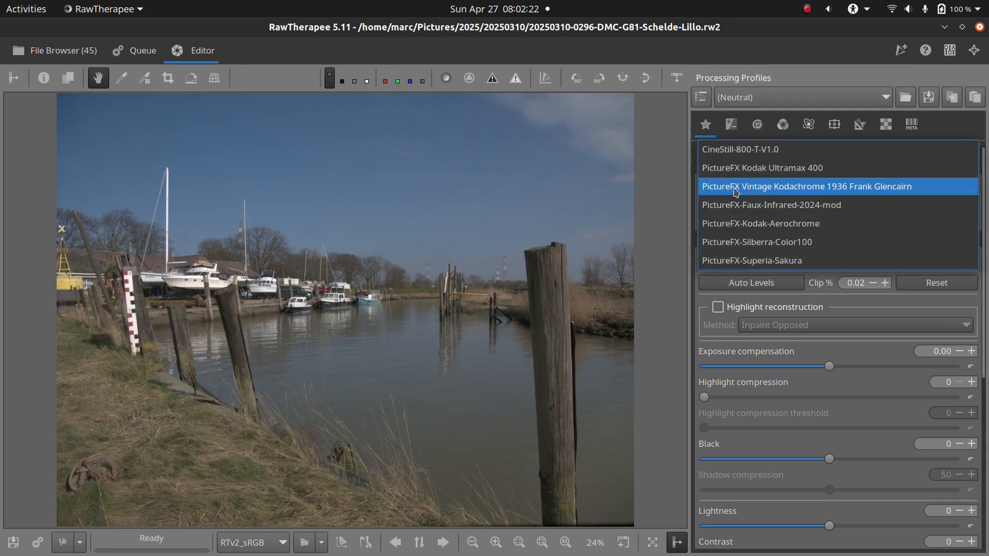
left_click(770, 205)
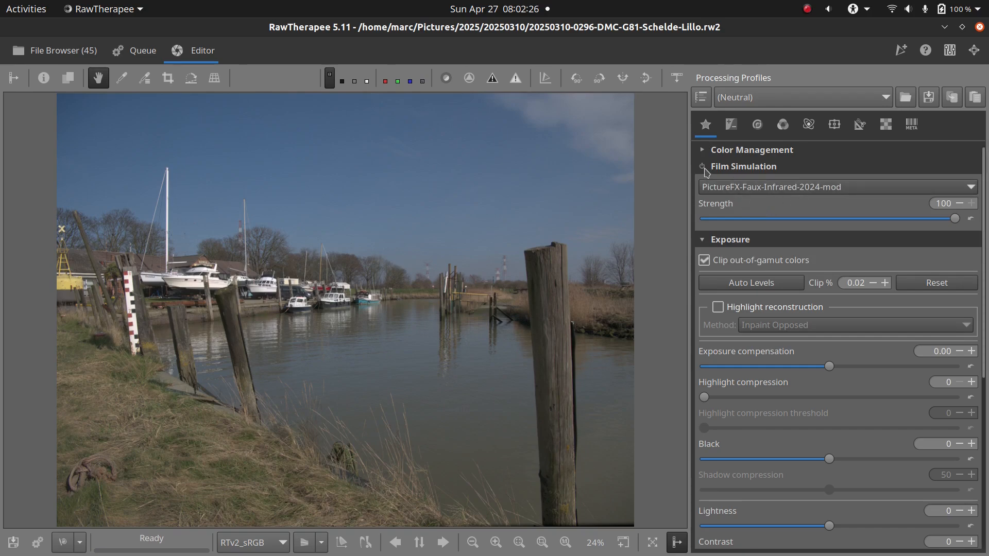
left_click(702, 166)
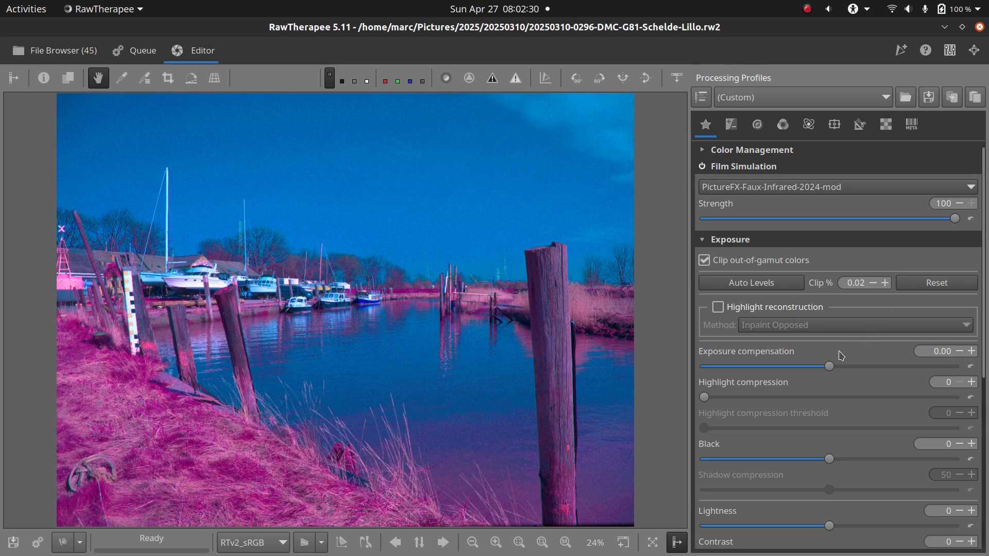
Step: Set exposure compensation to about 0.65 and simulation strength to 57
left_click_drag(829, 366, 833, 366)
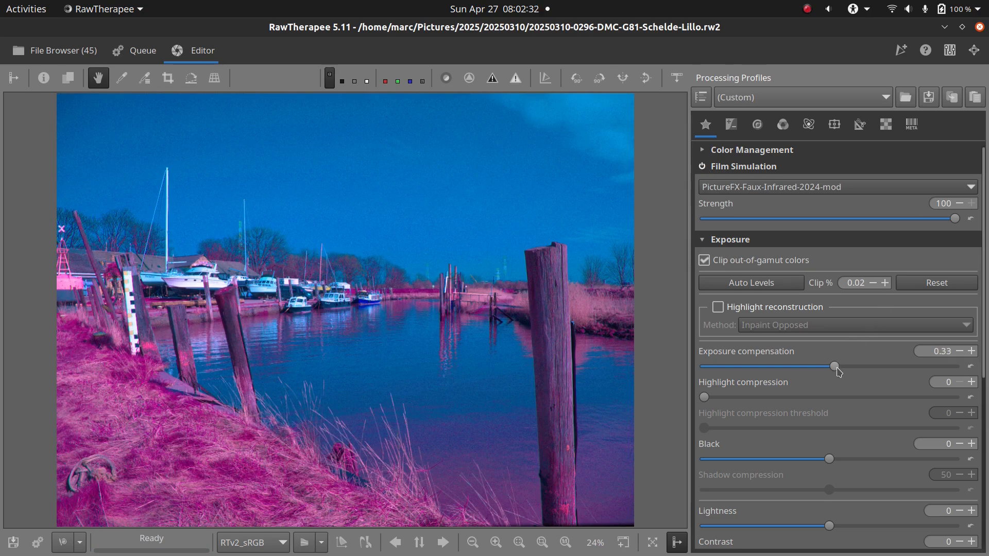
left_click_drag(833, 366, 840, 366)
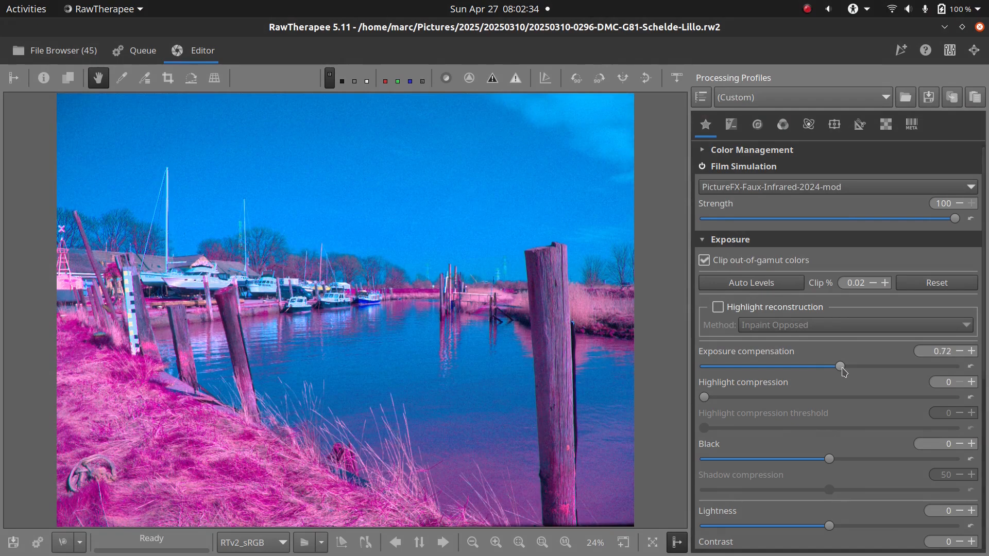
left_click_drag(838, 366, 843, 366)
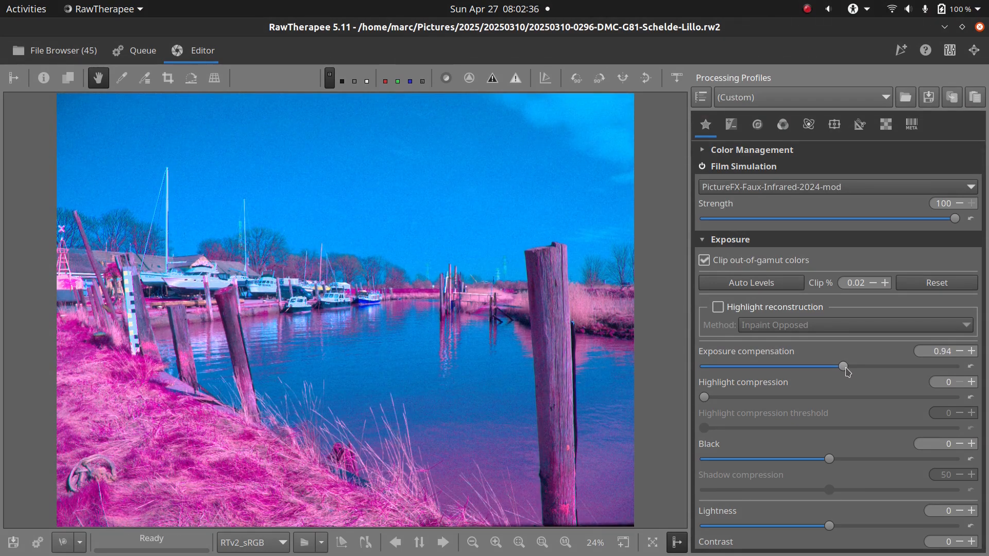
left_click_drag(843, 366, 837, 367)
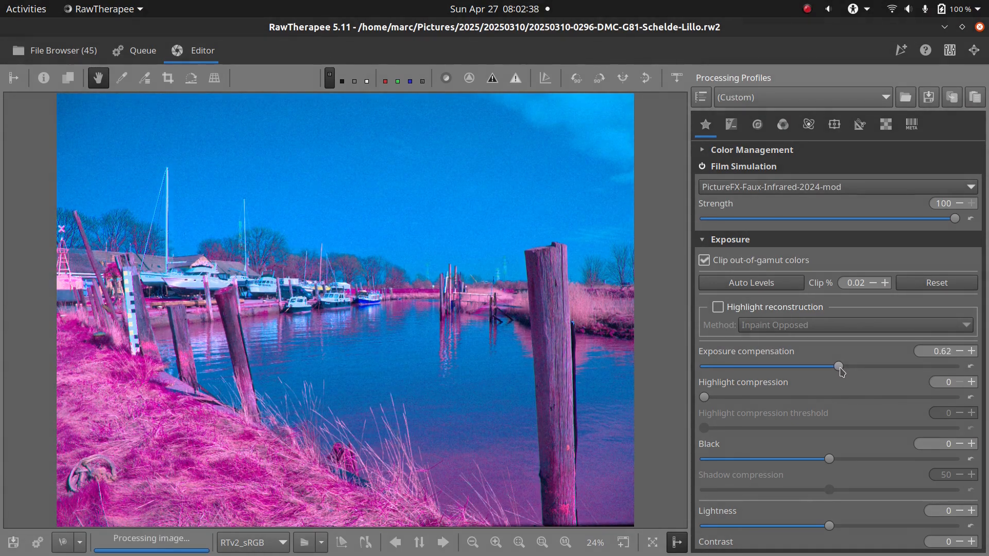
left_click_drag(955, 218, 897, 218)
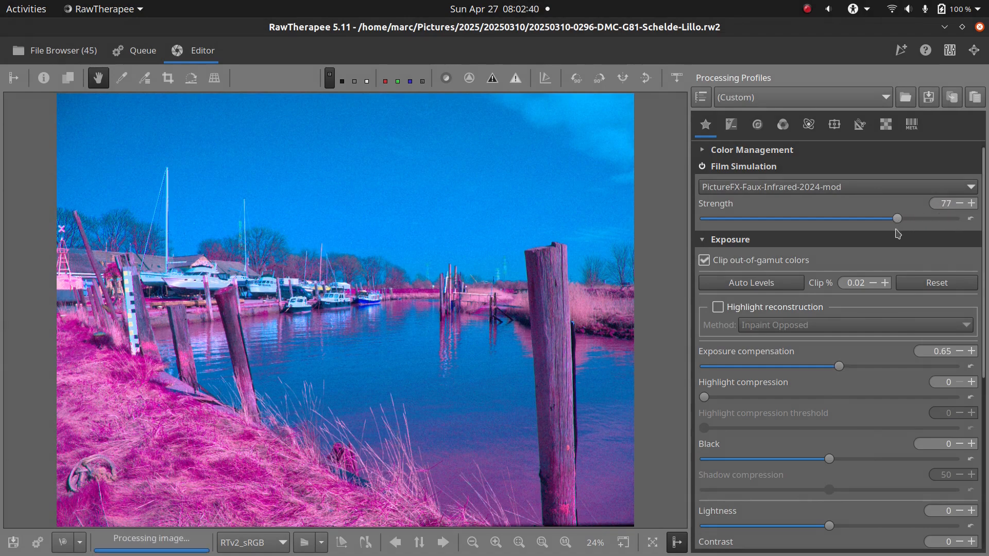
left_click_drag(896, 218, 793, 218)
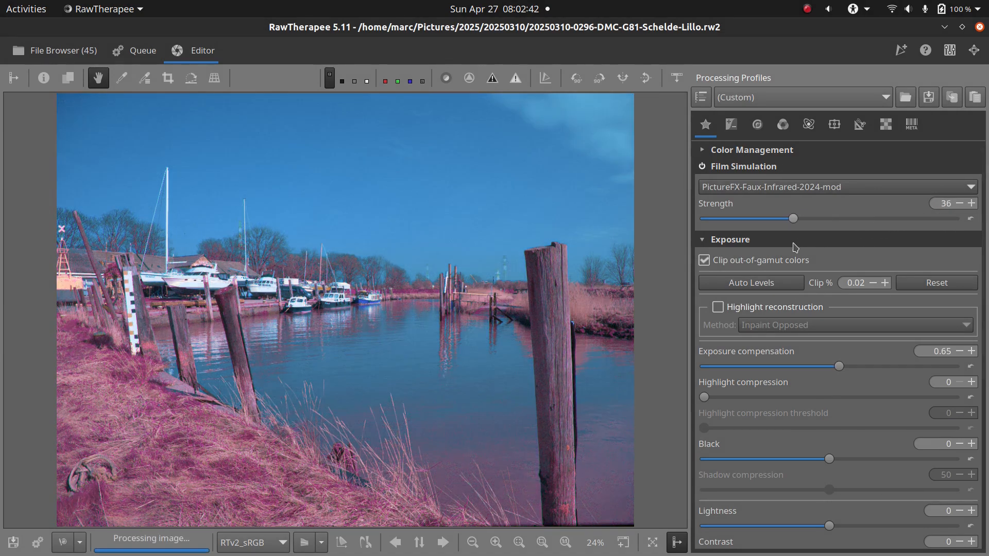
left_click_drag(793, 218, 847, 218)
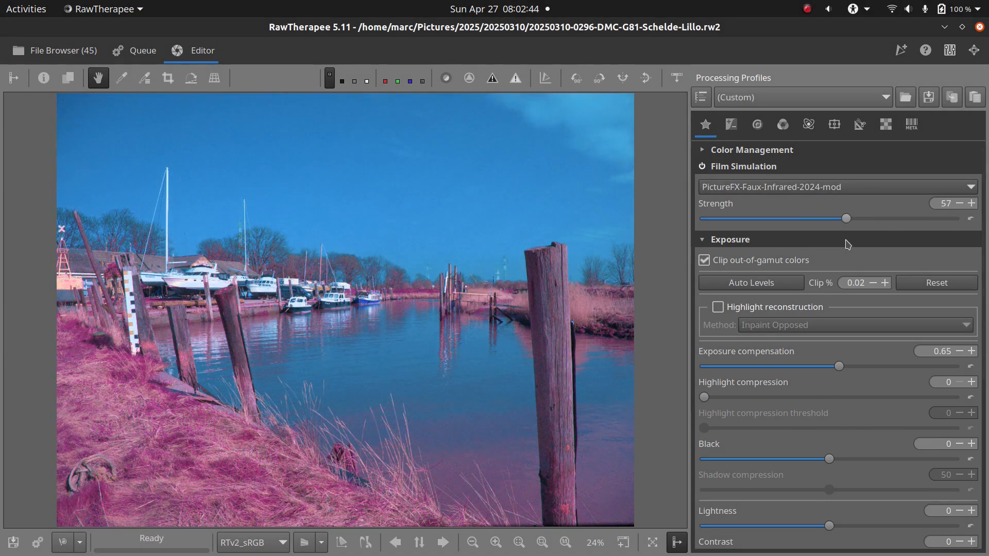